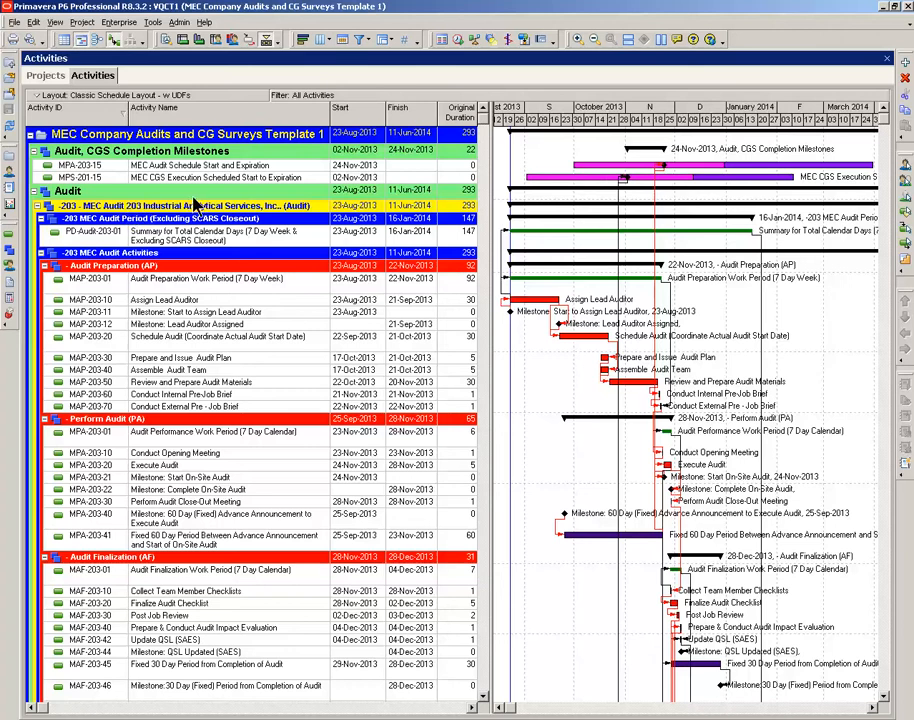
pyautogui.moveTo(218, 297)
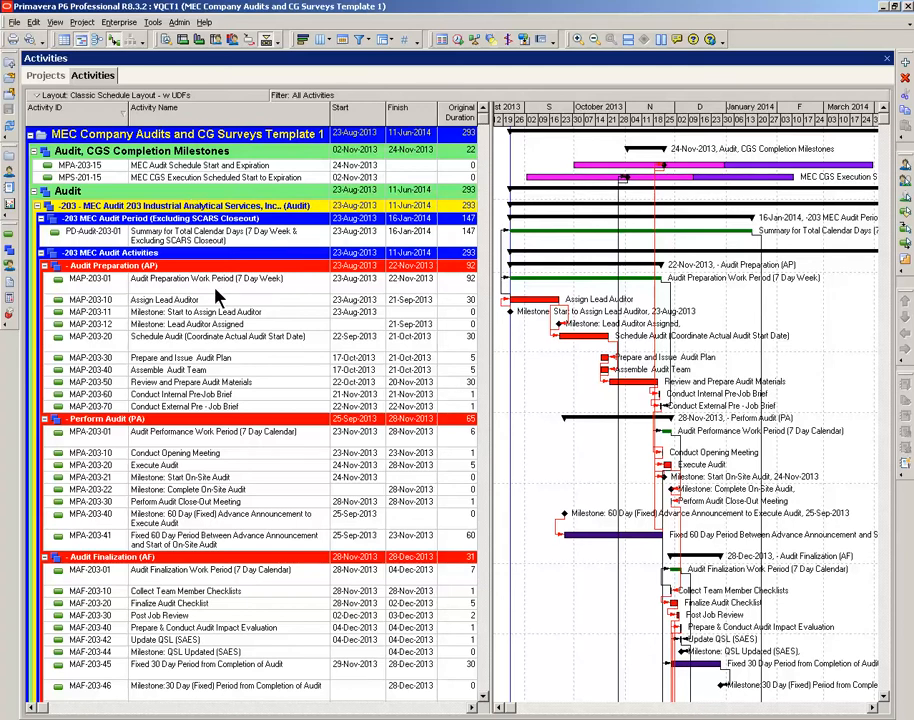
# Step: Show Prime and Acceptable Period Start/Finish columns, with Prime Period Start placed before its finish
pyautogui.click(200, 278)
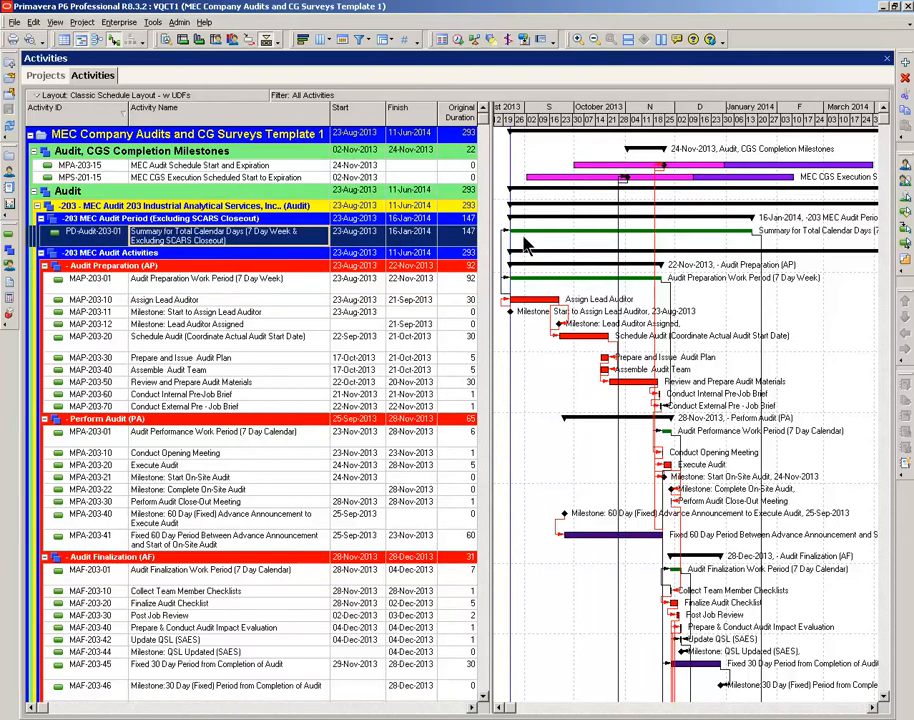
pyautogui.moveTo(670, 242)
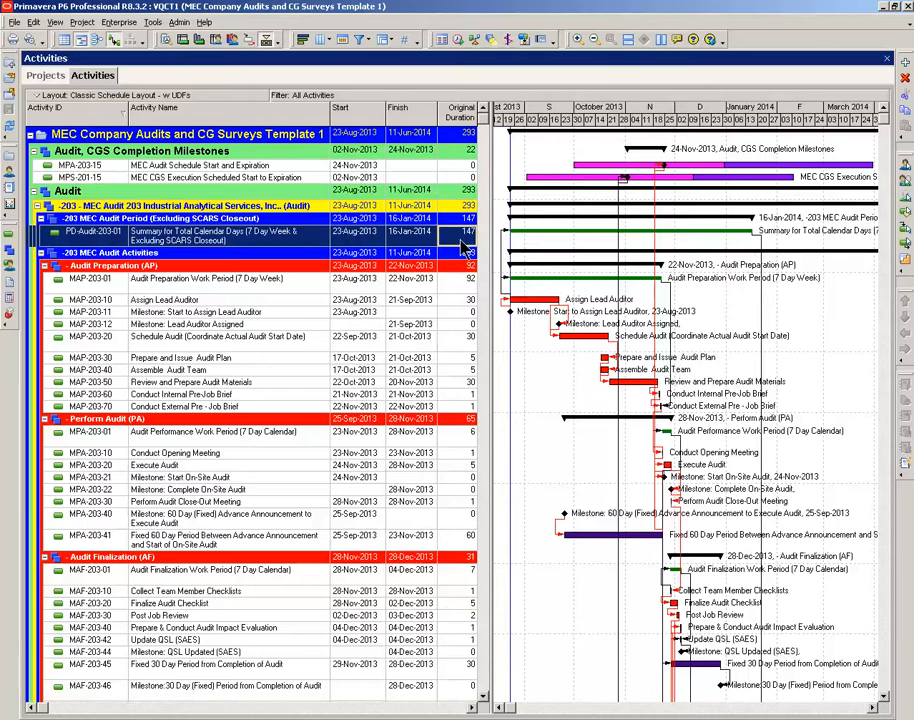
pyautogui.moveTo(467, 290)
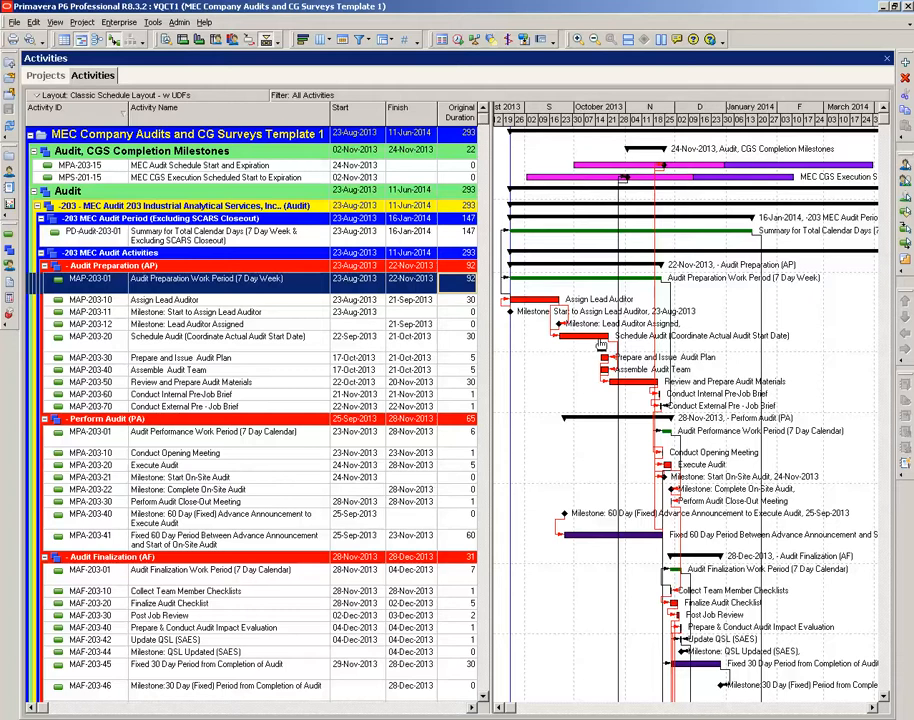
pyautogui.moveTo(597, 345)
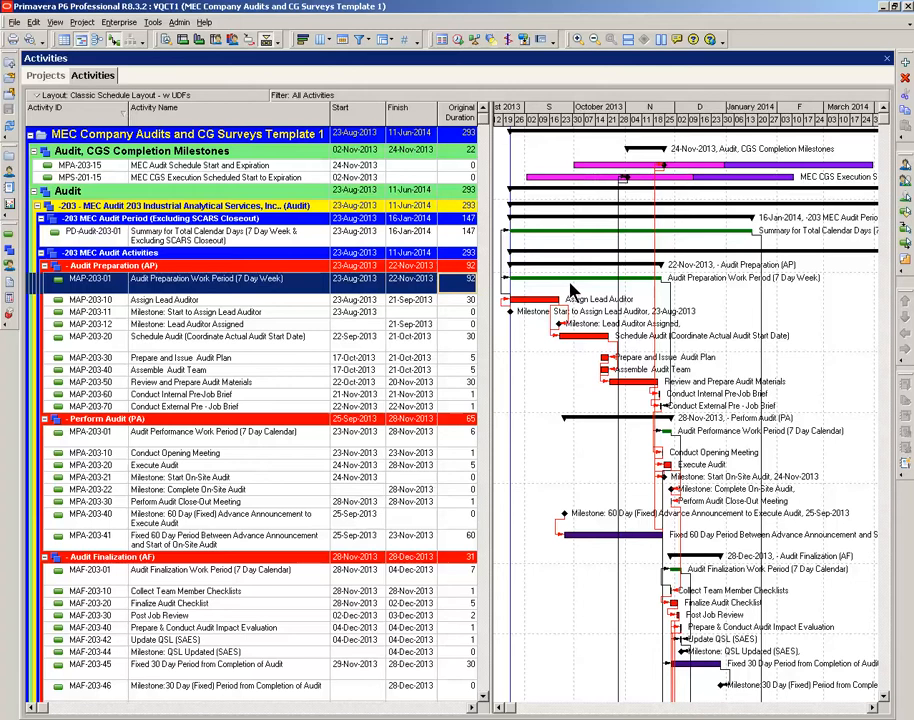
pyautogui.moveTo(630, 290)
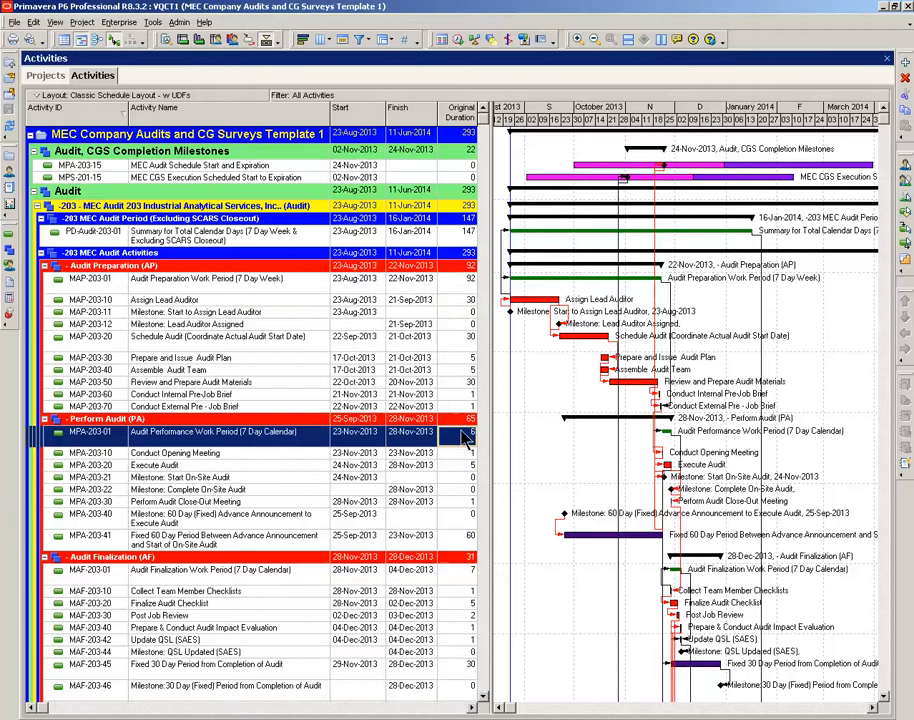
pyautogui.scroll(-3)
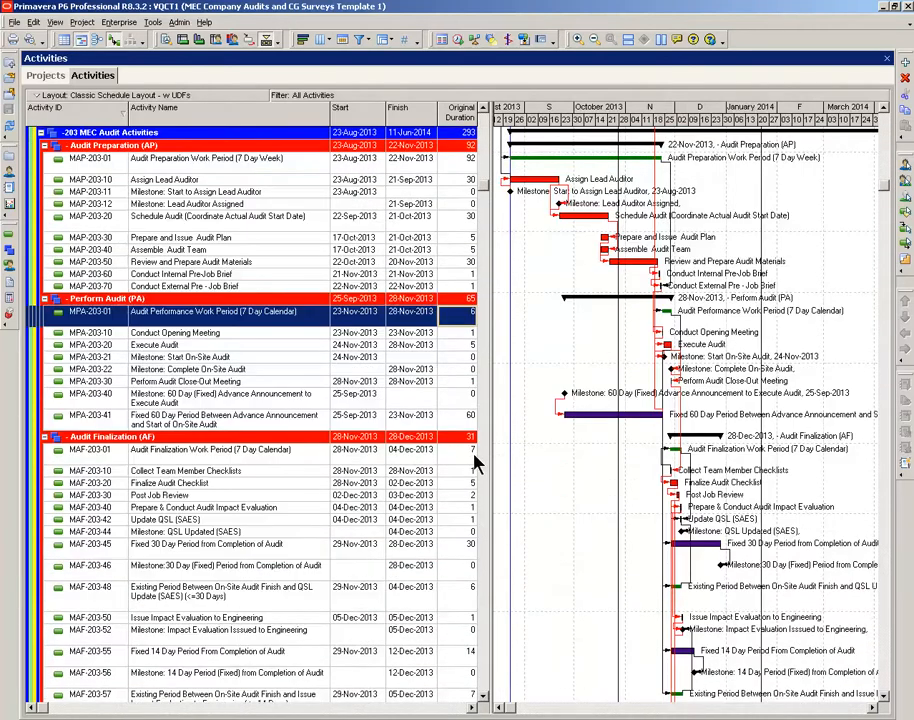
pyautogui.scroll(-3)
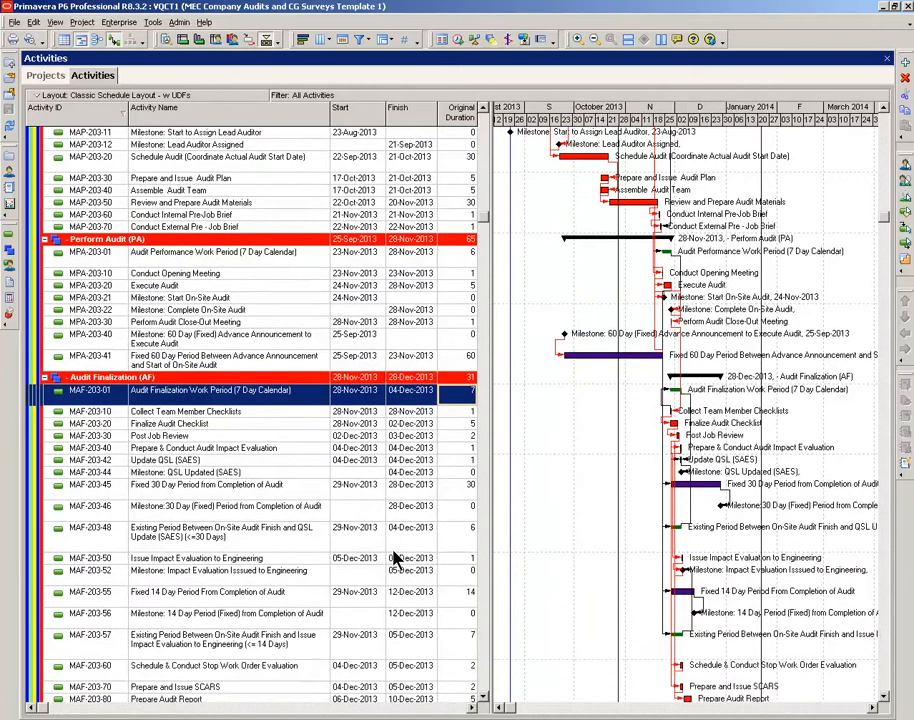
pyautogui.scroll(-3)
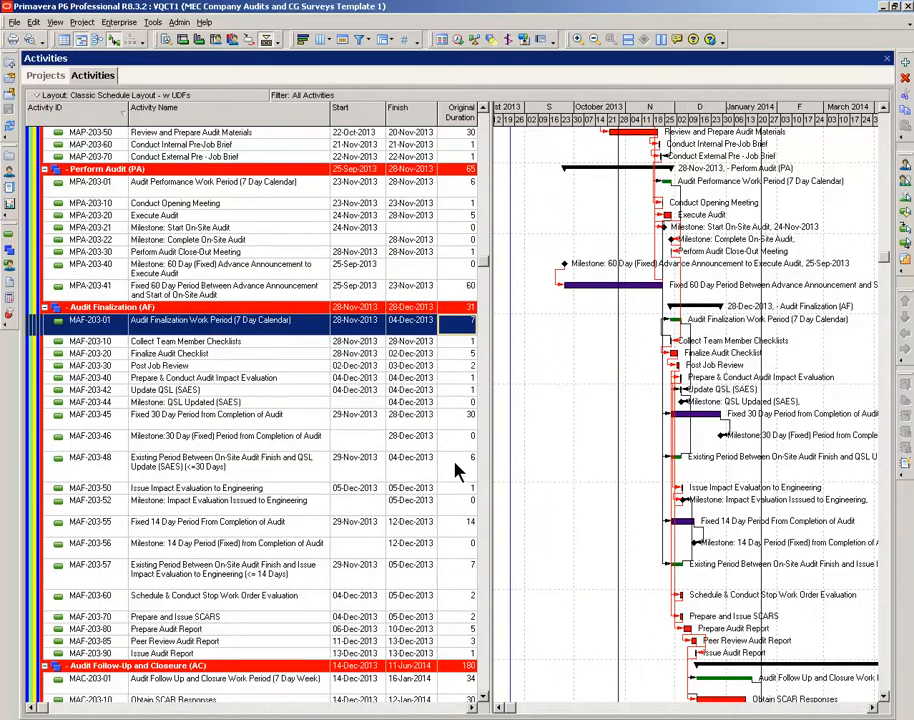
pyautogui.click(225, 568)
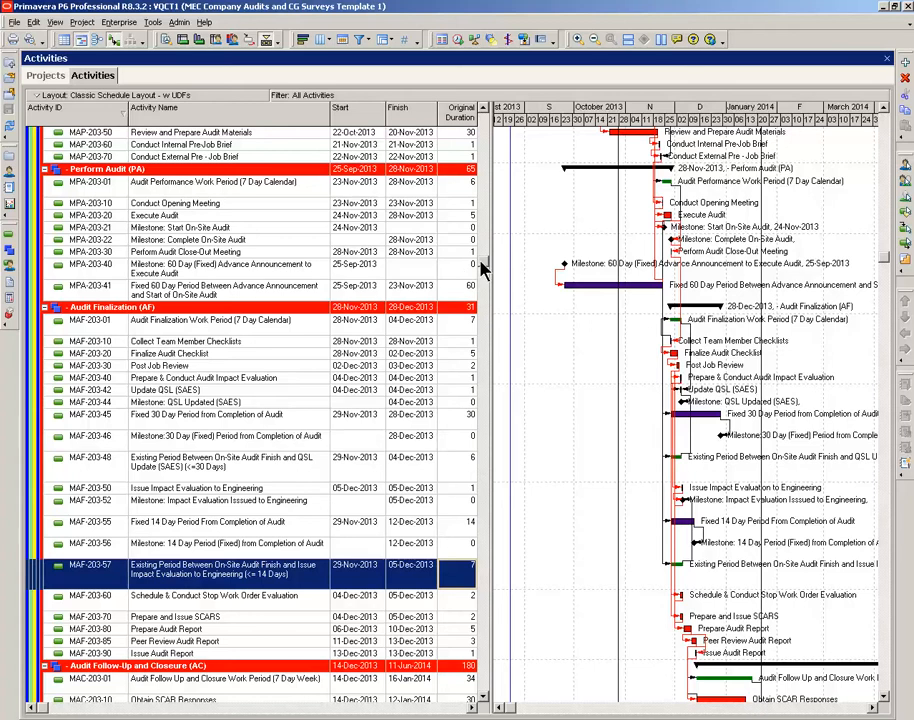
pyautogui.scroll(3)
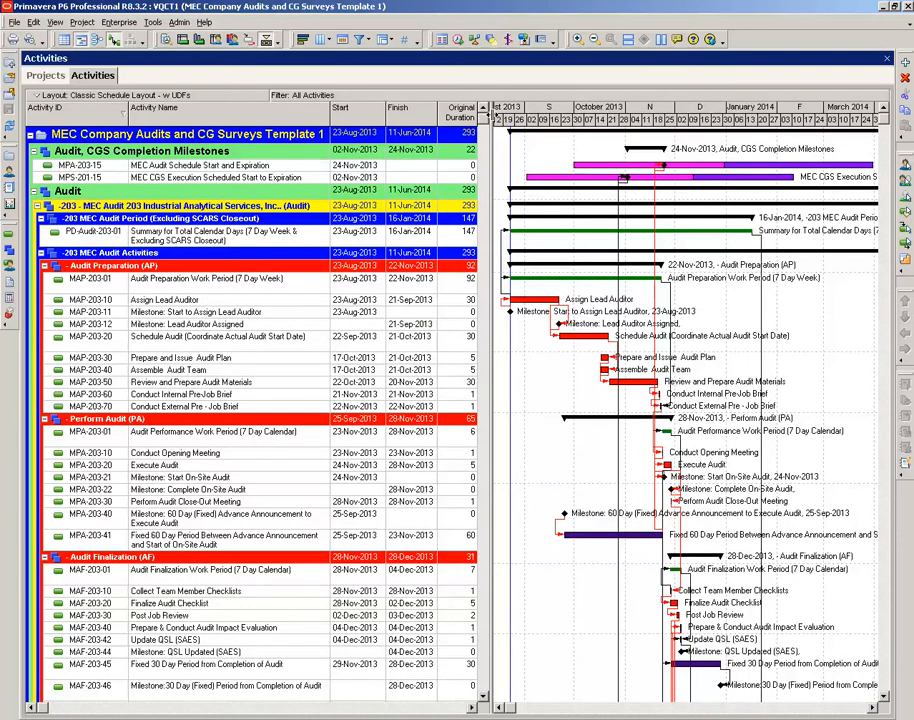
pyautogui.moveTo(513, 160)
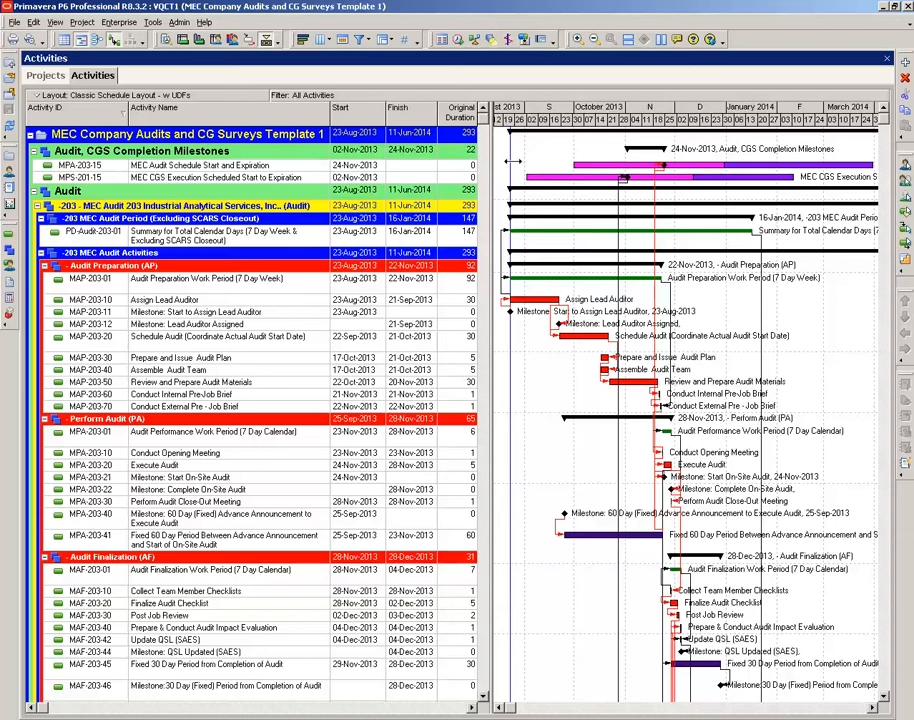
pyautogui.moveTo(540, 167)
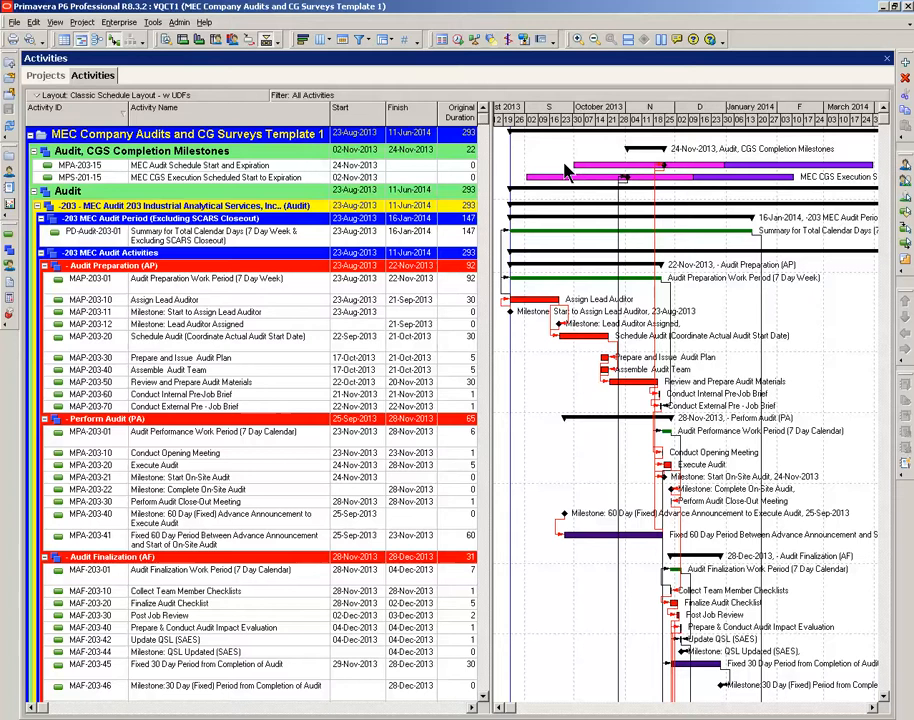
pyautogui.moveTo(578, 170)
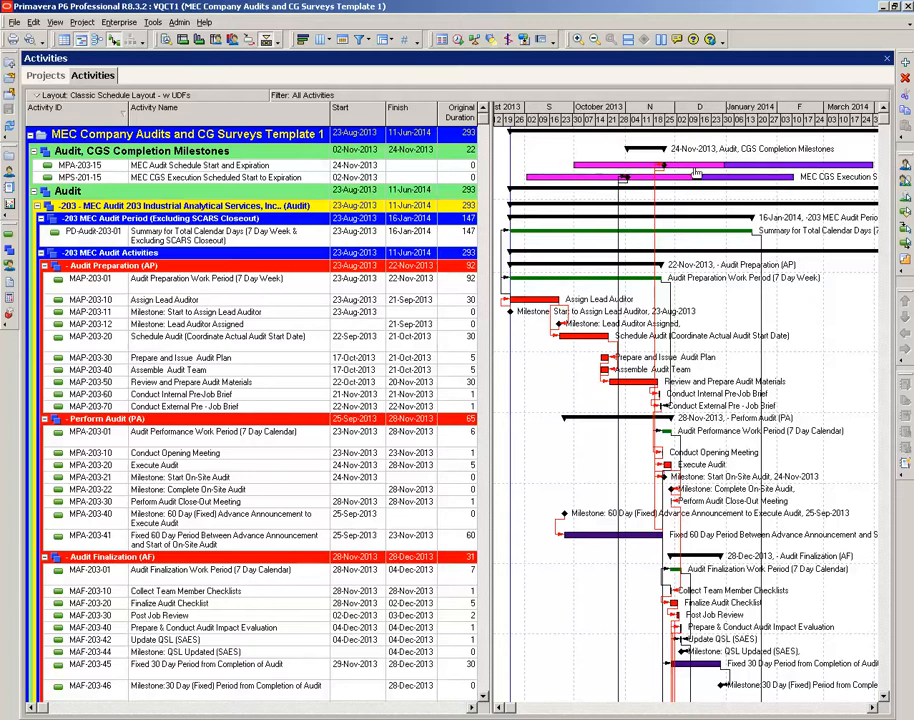
pyautogui.moveTo(755, 168)
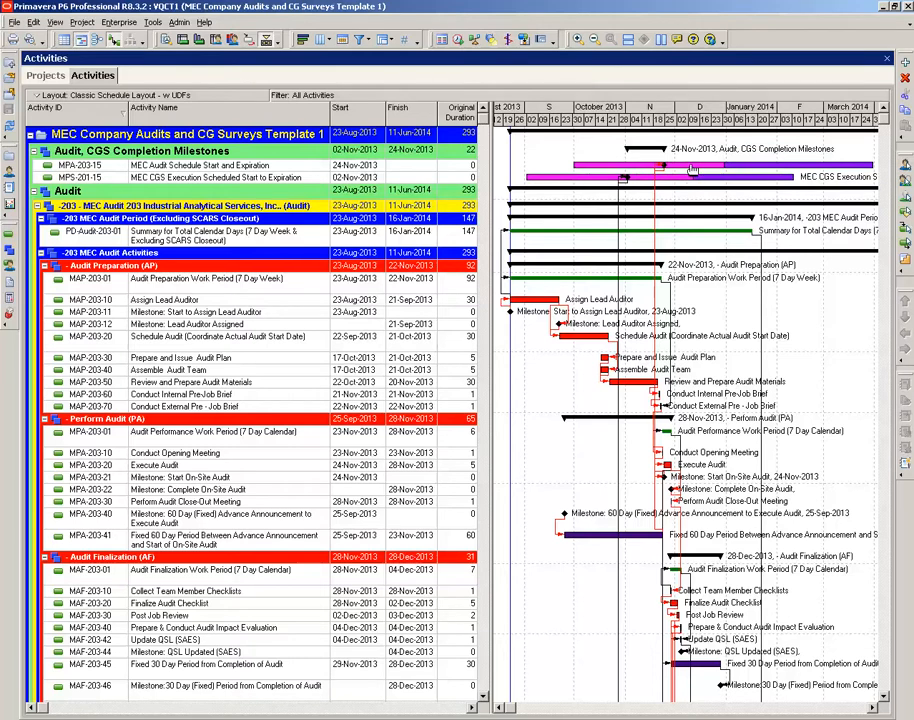
pyautogui.moveTo(729, 171)
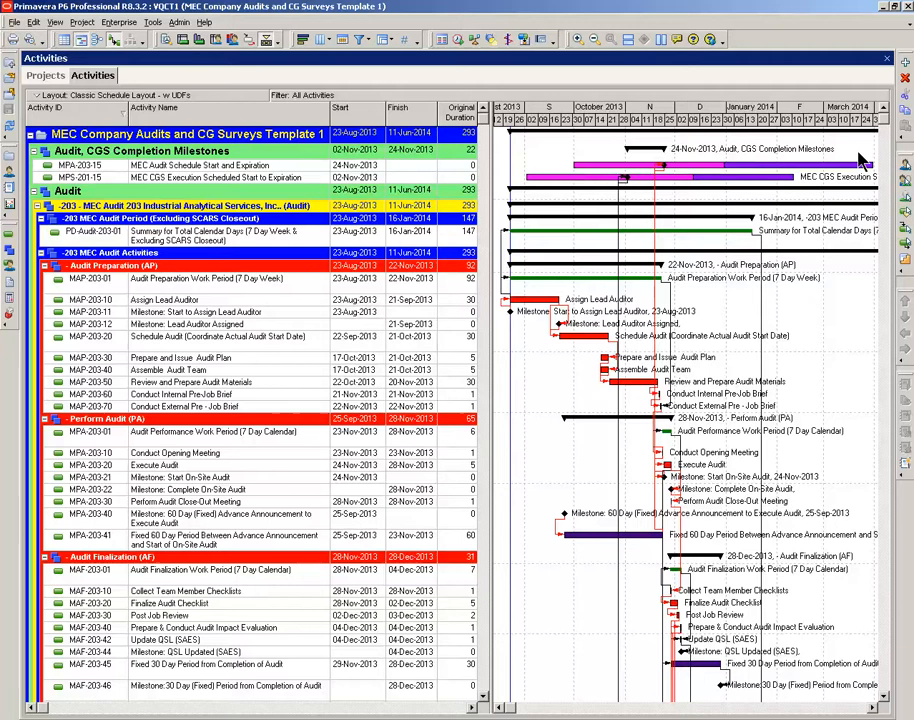
pyautogui.moveTo(583, 108)
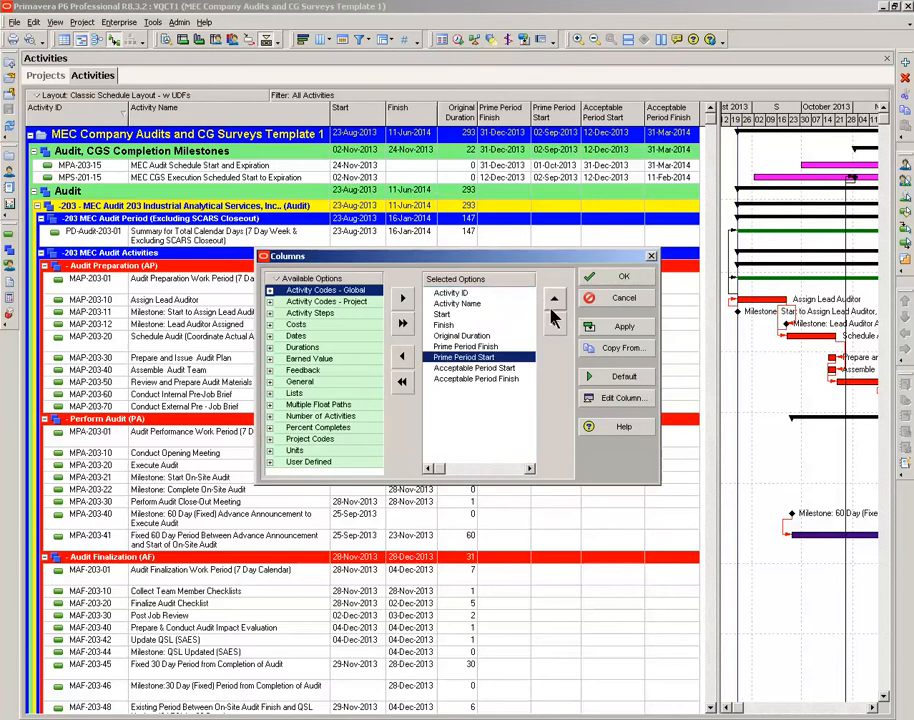
pyautogui.click(623, 276)
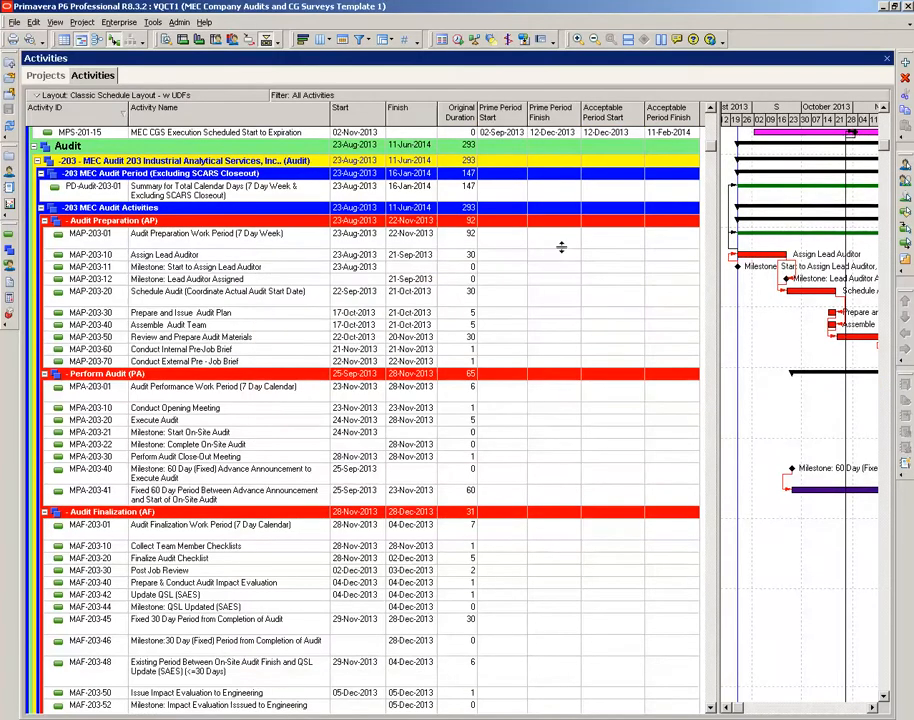
pyautogui.moveTo(550, 133)
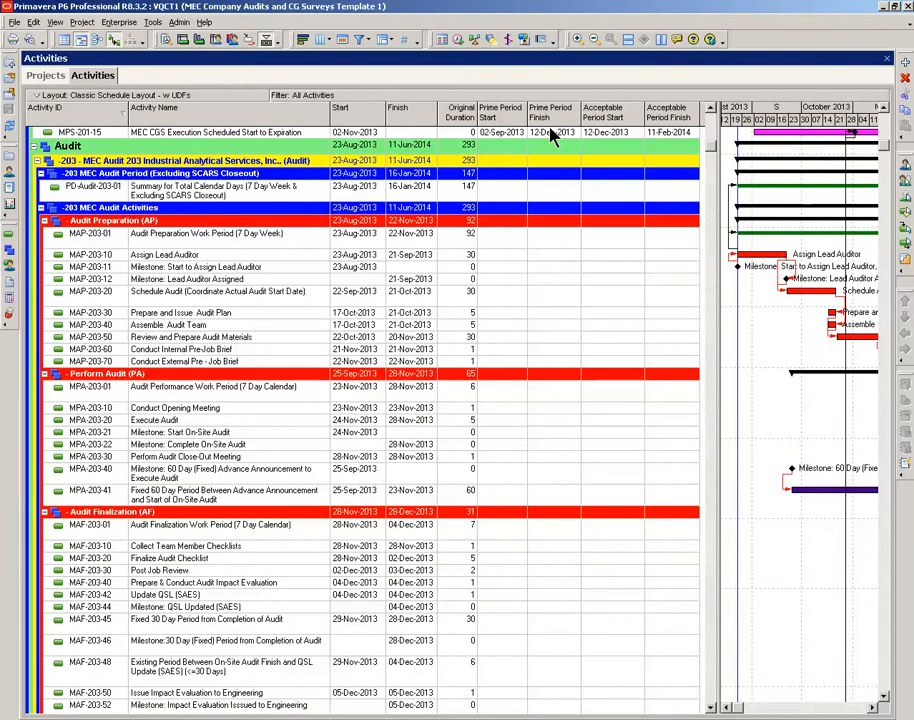
pyautogui.moveTo(680, 135)
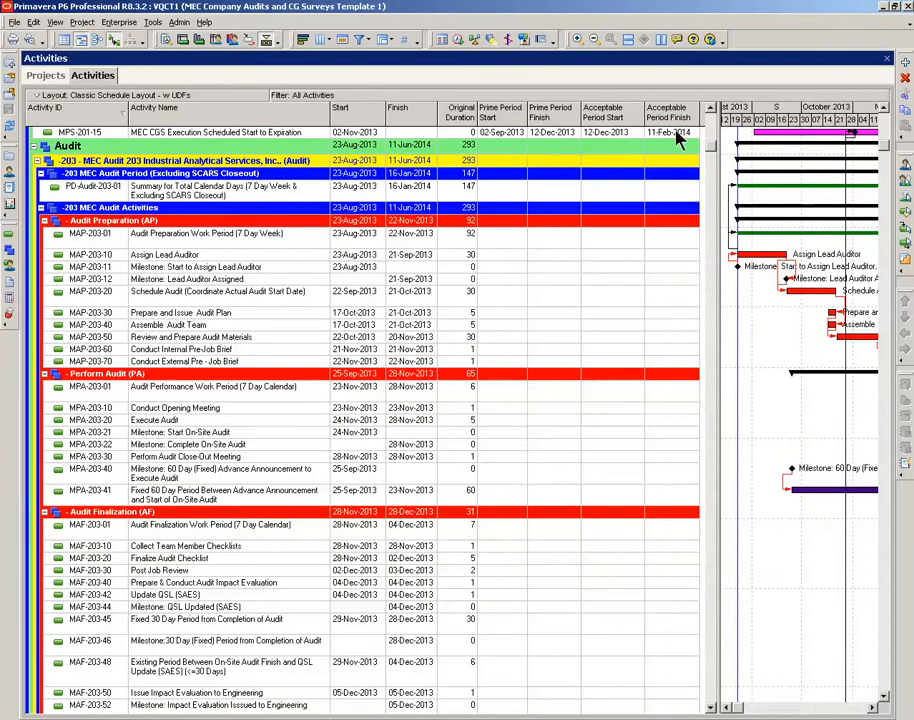
pyautogui.moveTo(715, 150)
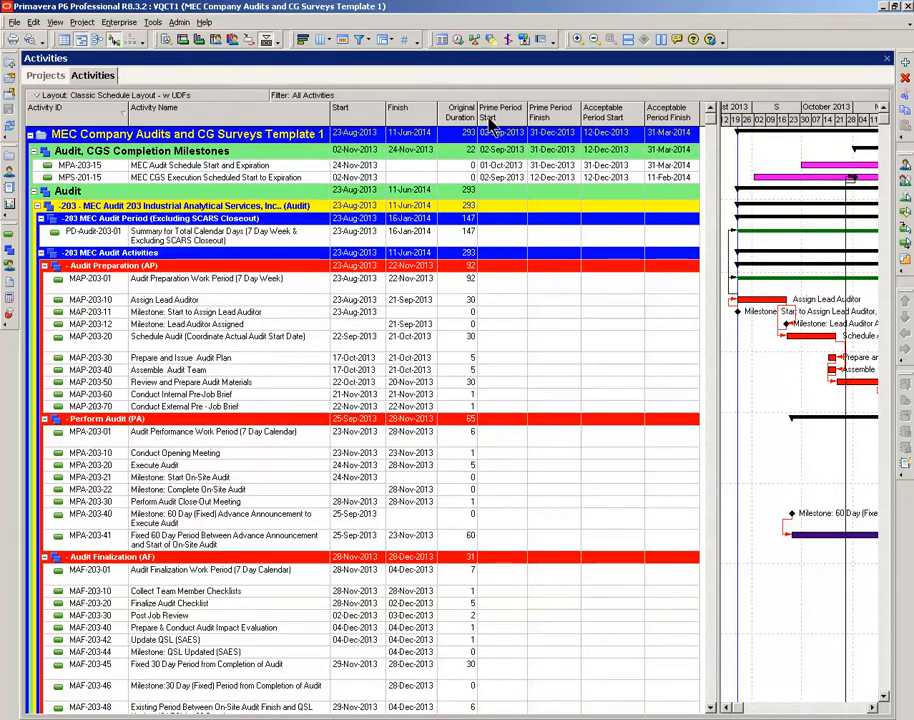
pyautogui.moveTo(615, 113)
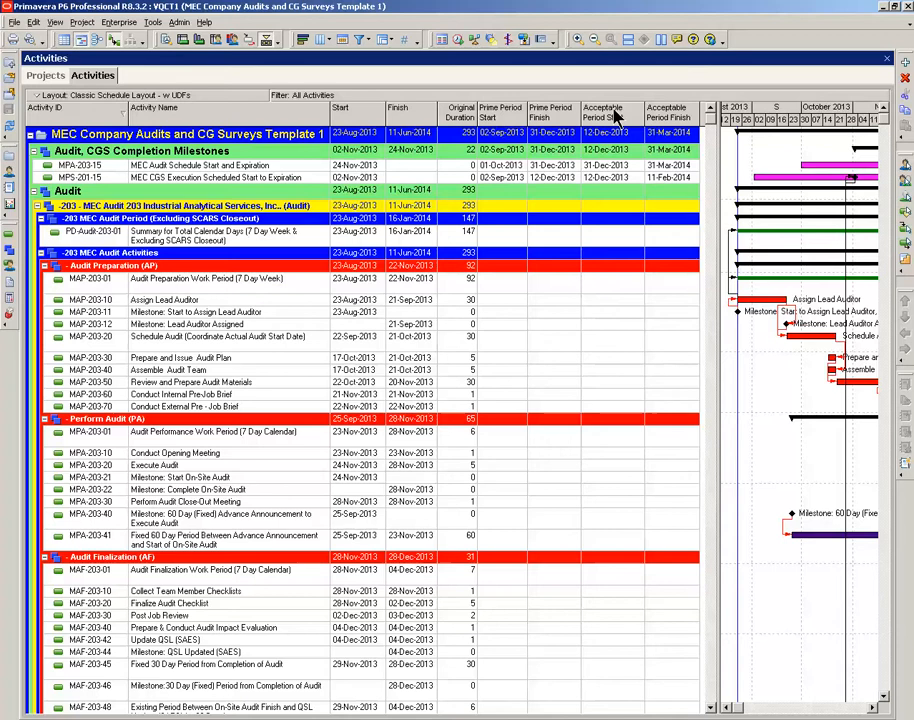
pyautogui.moveTo(531, 172)
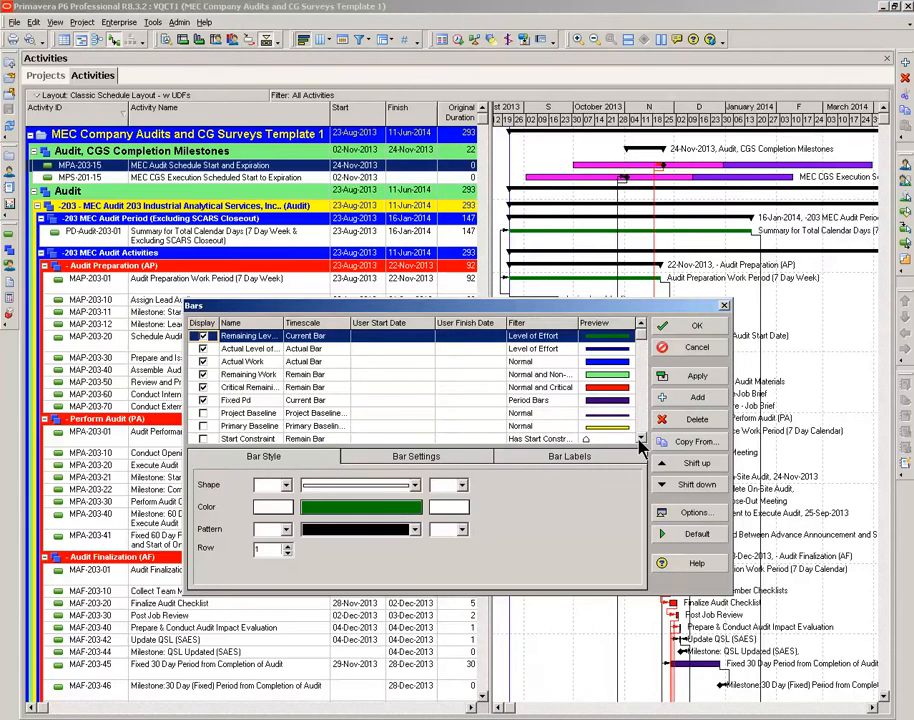
# Step: Review the Prime Bar and Acceptable Bar definitions, then close the Bars dialog
pyautogui.scroll(-3)
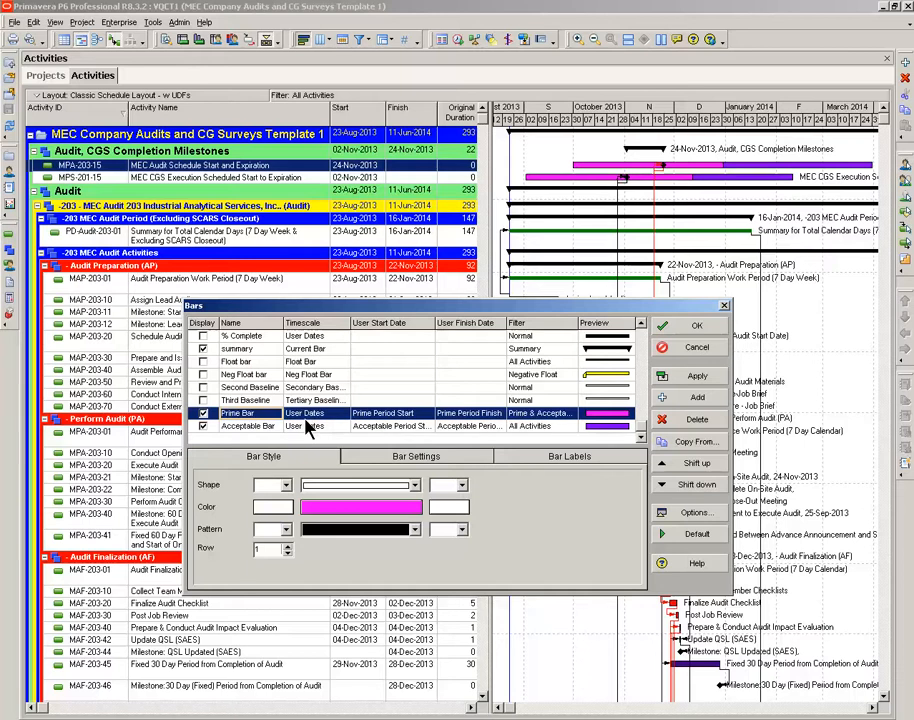
pyautogui.moveTo(352, 430)
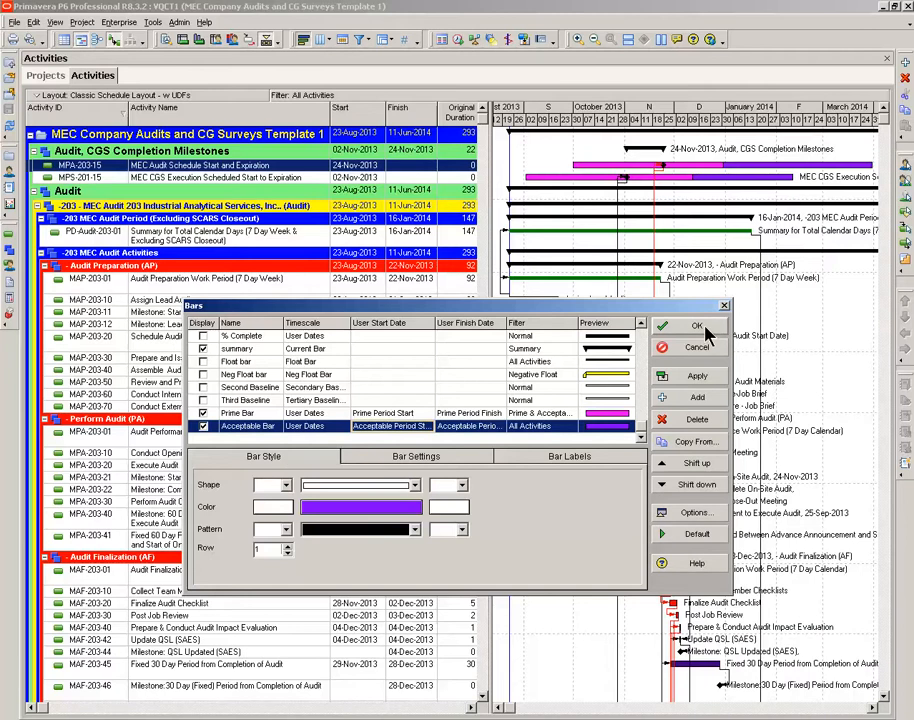
pyautogui.click(697, 326)
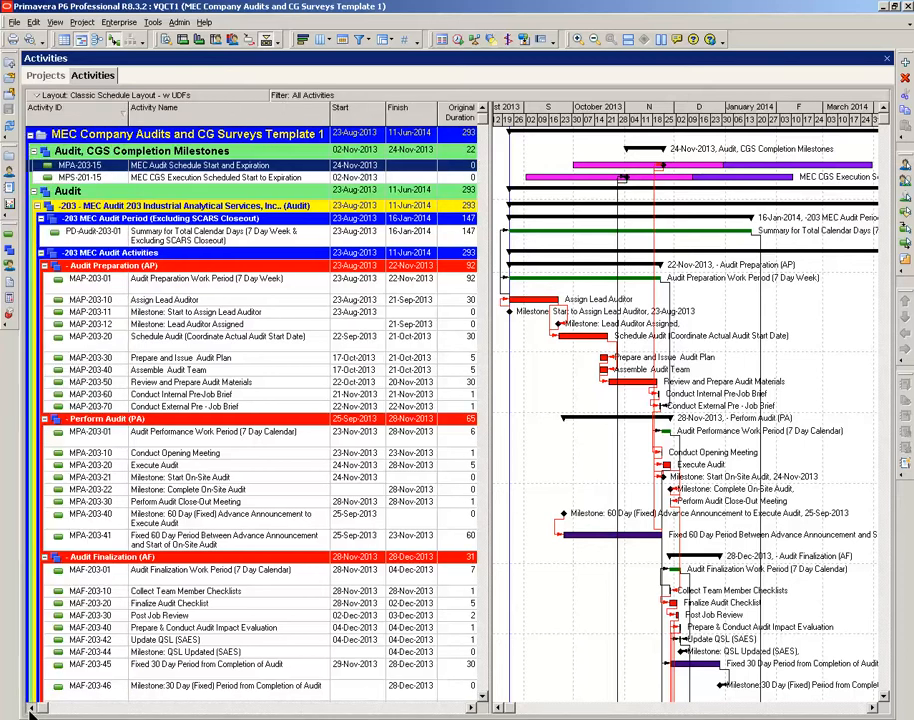
pyautogui.click(225, 535)
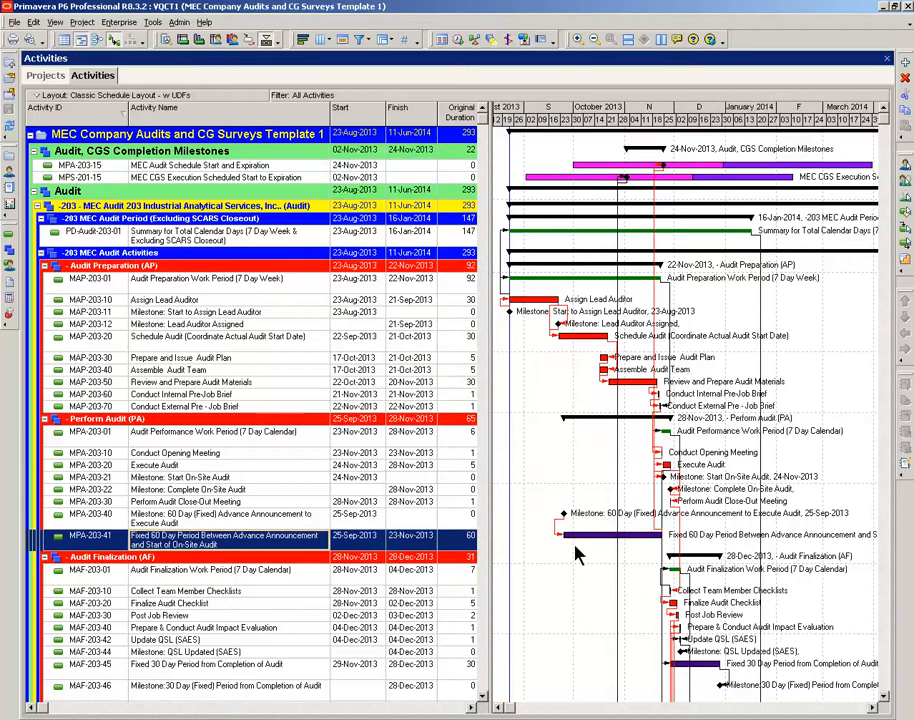
pyautogui.scroll(-3)
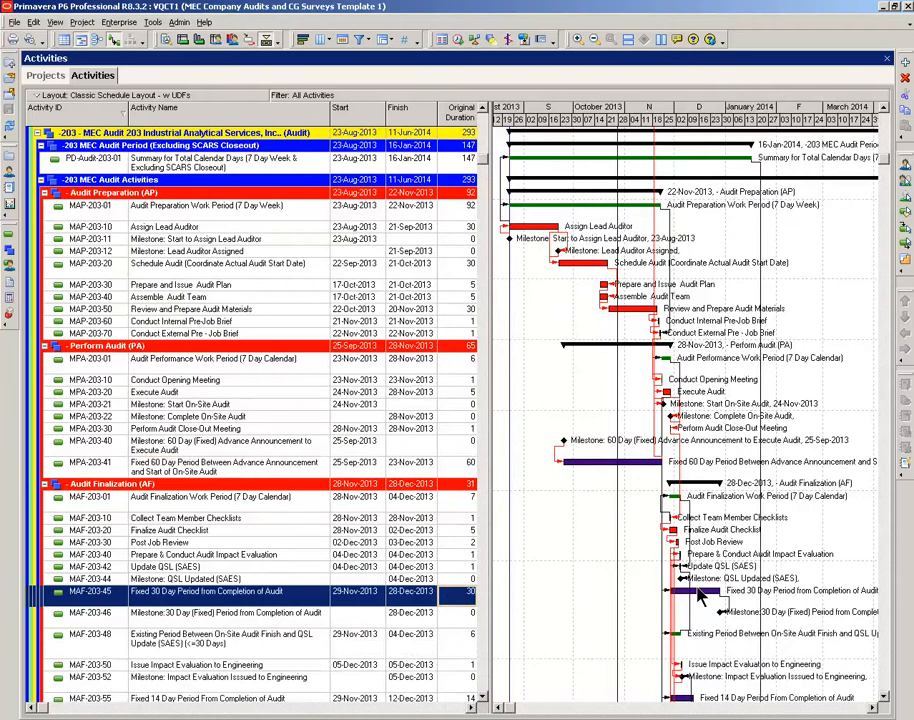
pyautogui.scroll(-3)
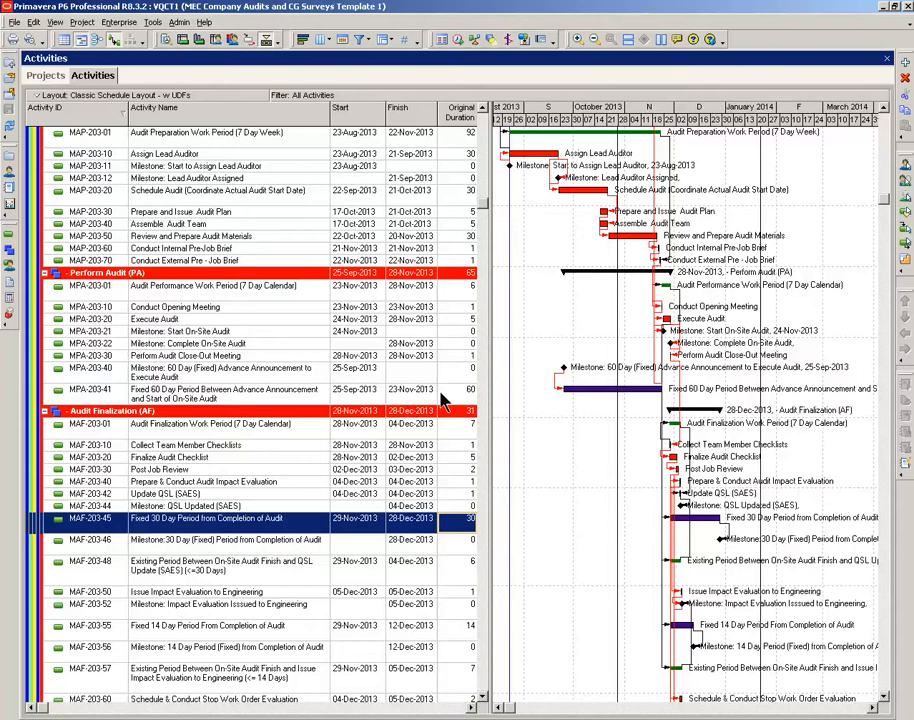
pyautogui.click(225, 389)
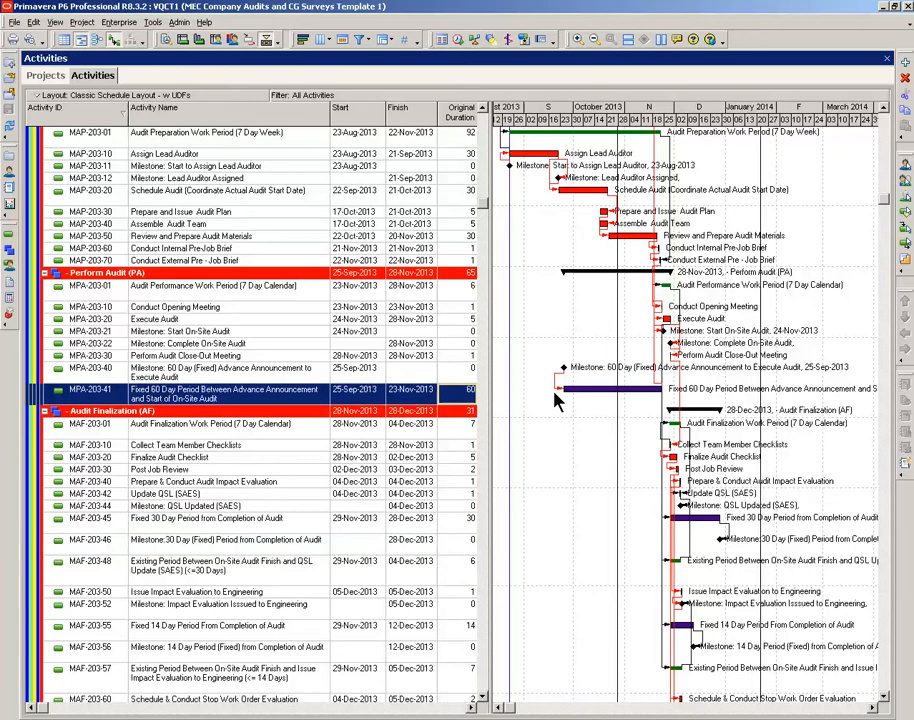
pyautogui.moveTo(575, 407)
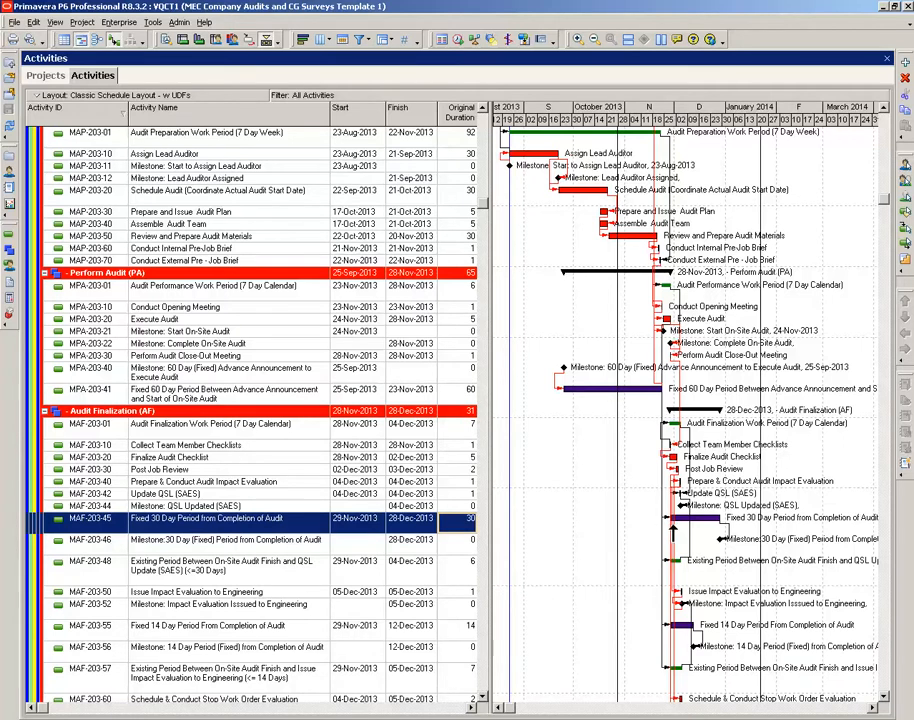
pyautogui.scroll(-3)
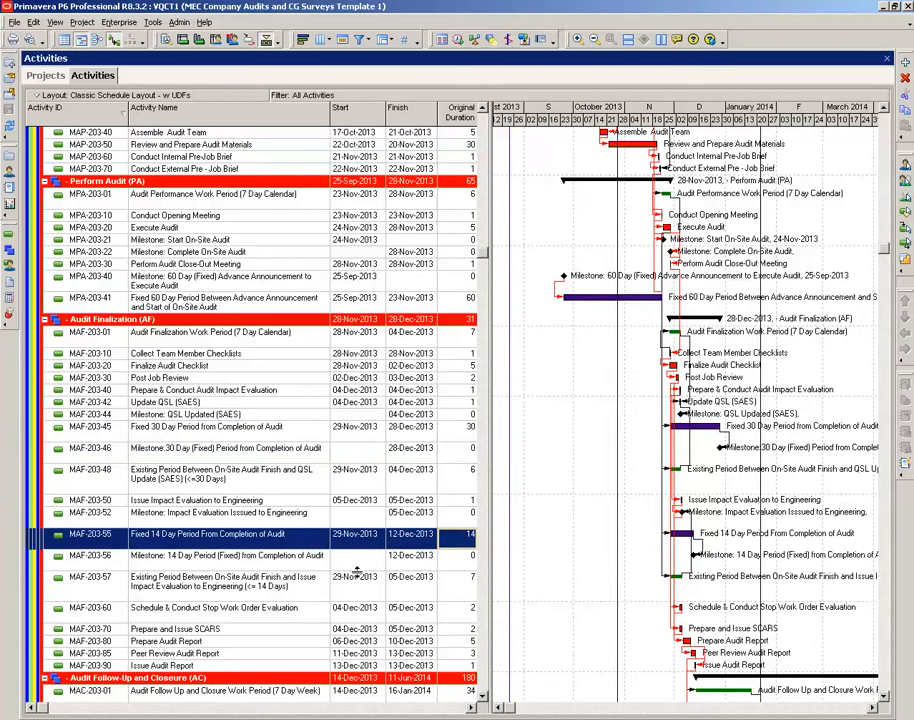
pyautogui.scroll(-3)
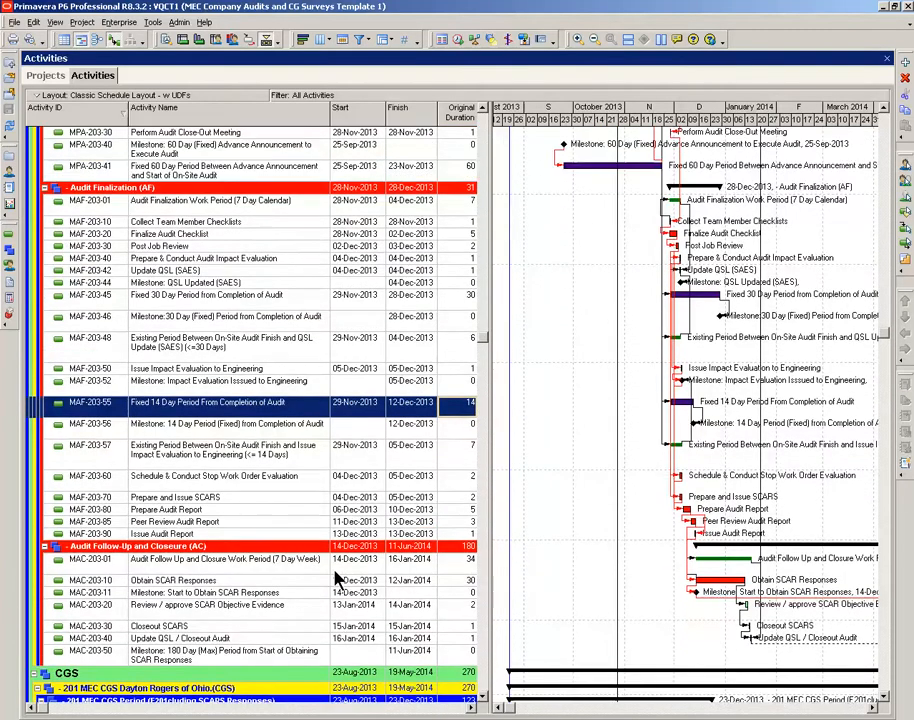
pyautogui.scroll(3)
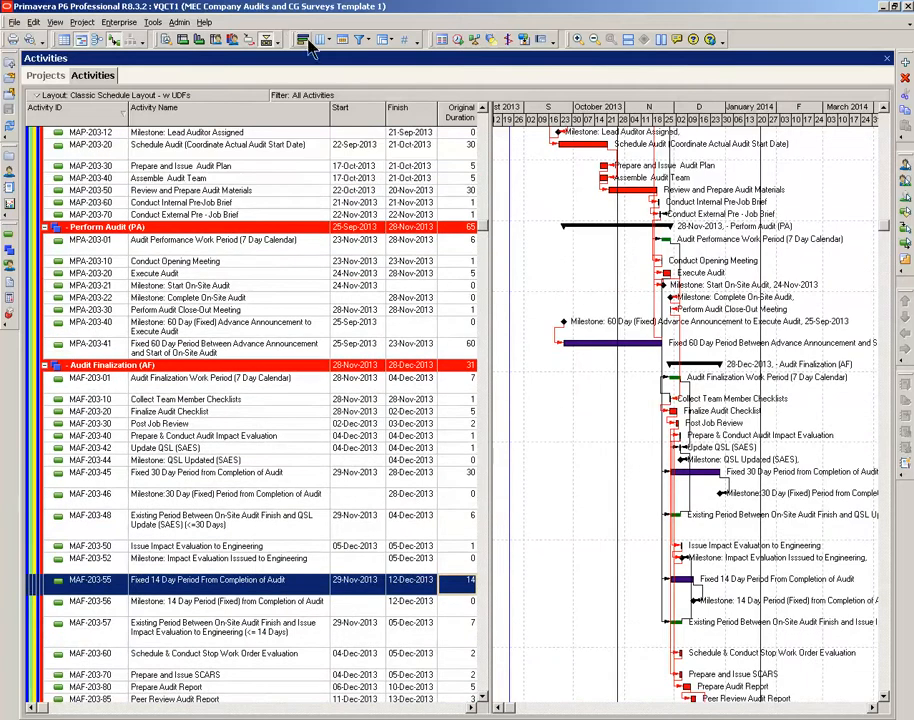
# Step: Move the Fixed Pd bar above Remaining Work and Critical Remaining
pyautogui.click(300, 40)
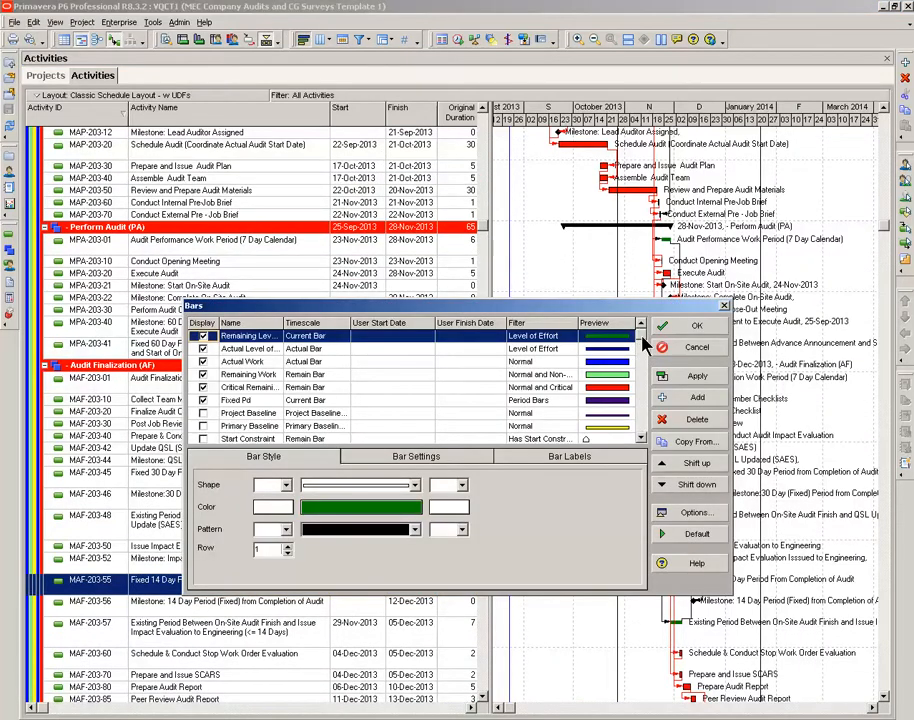
pyautogui.click(236, 400)
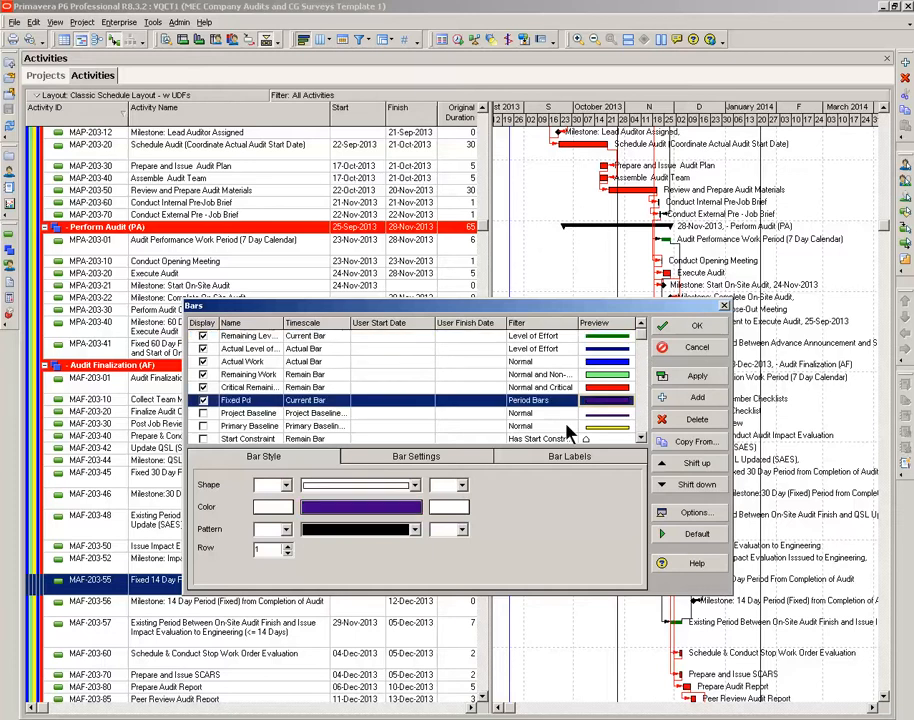
pyautogui.moveTo(555, 410)
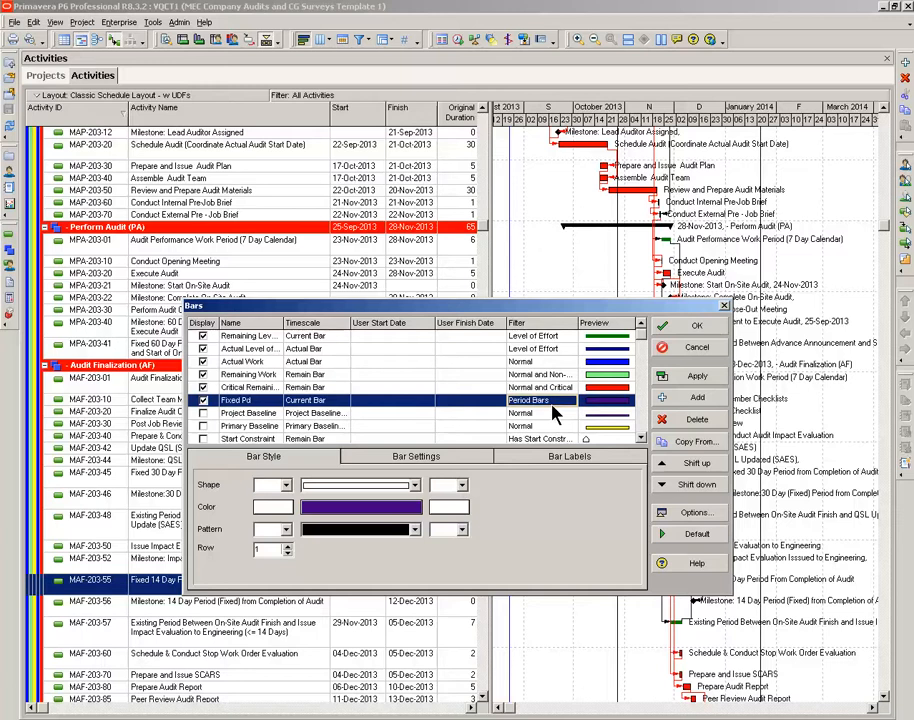
pyautogui.moveTo(597, 420)
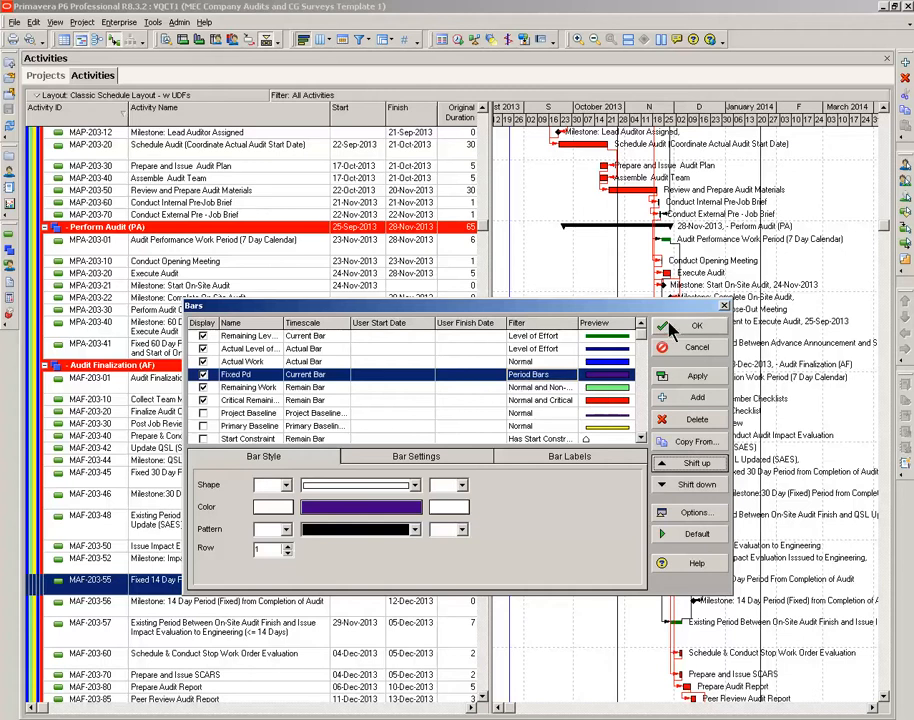
pyautogui.click(697, 326)
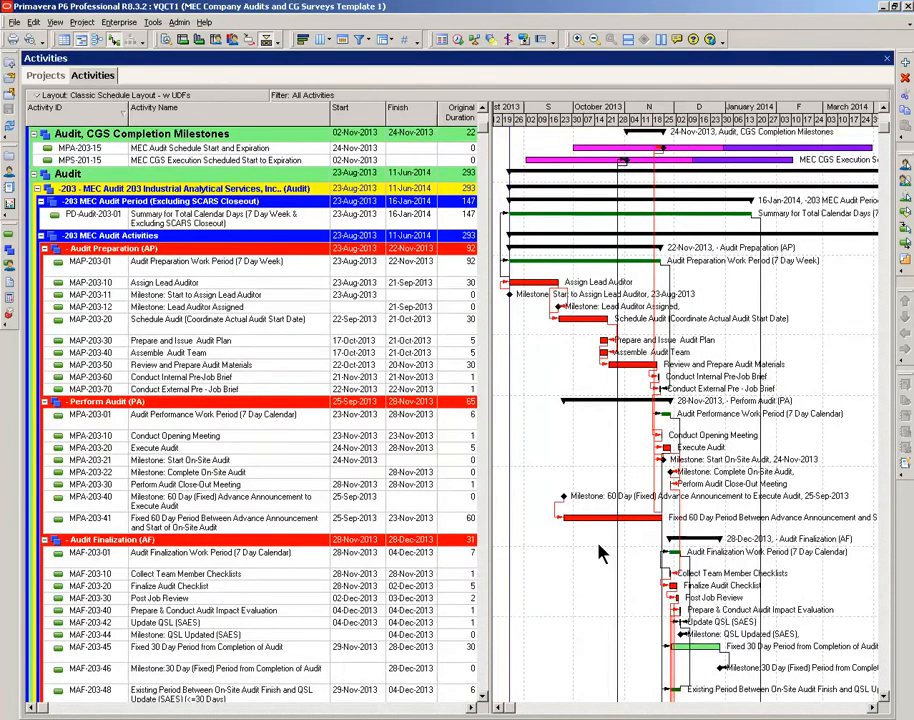
pyautogui.moveTo(700, 670)
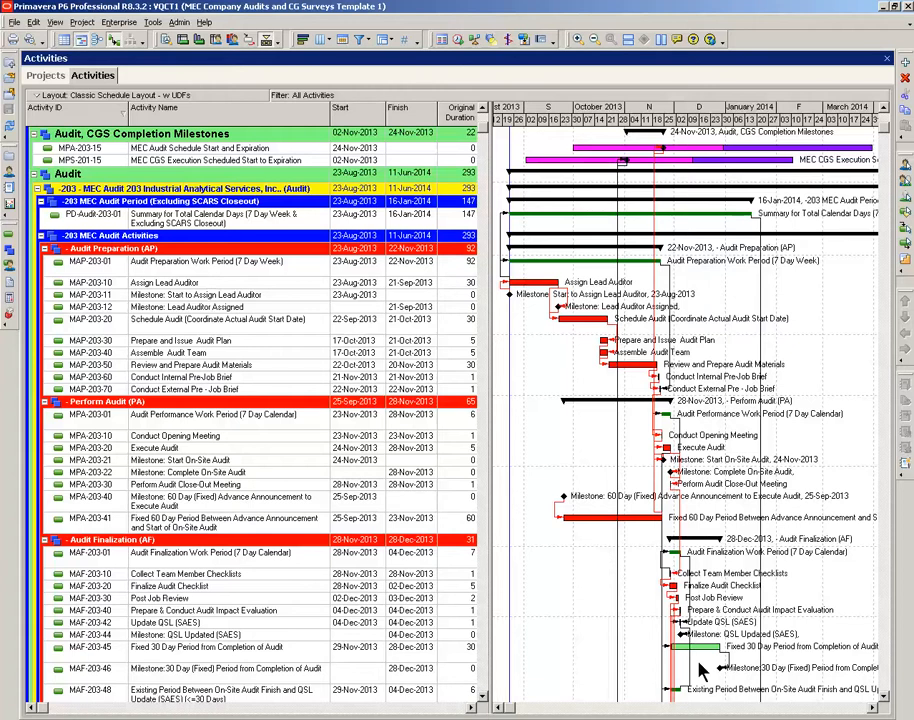
pyautogui.moveTo(283, 57)
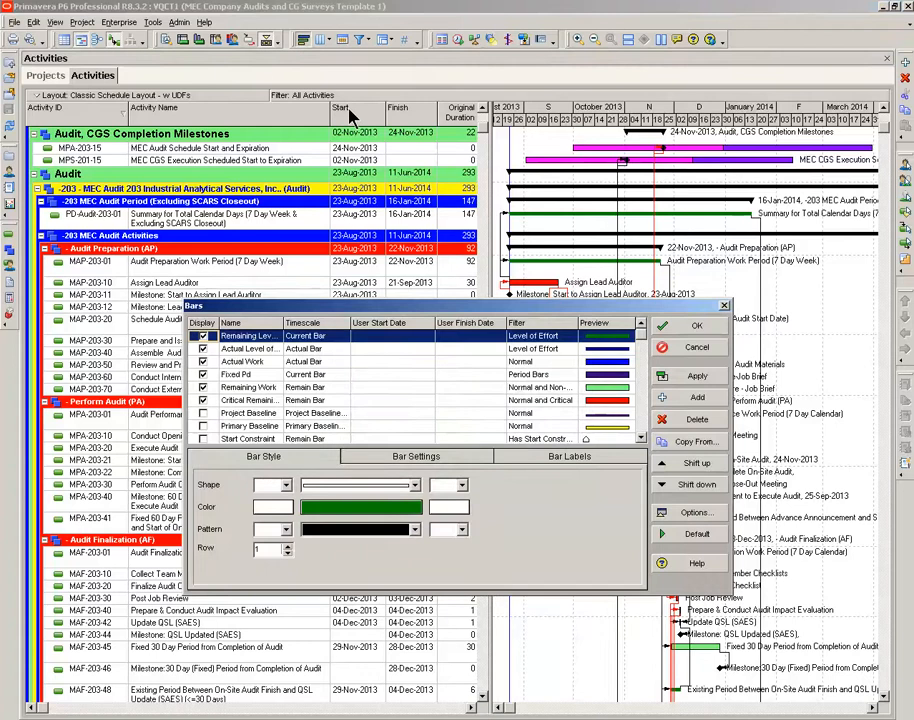
# Step: Shift Fixed Pd back below Critical Remaining and apply the bar order
pyautogui.click(235, 374)
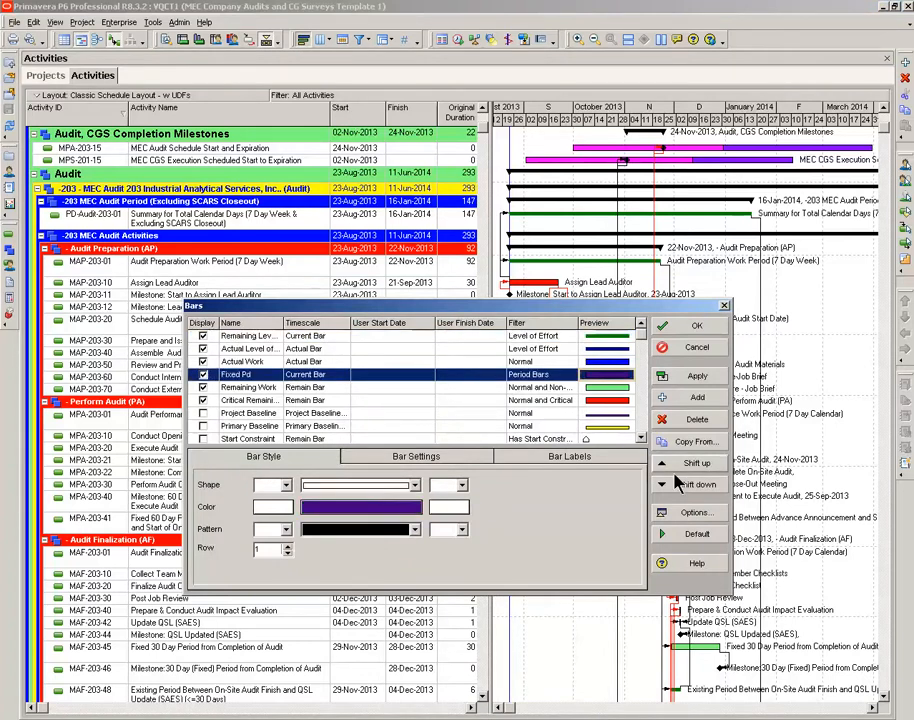
pyautogui.click(696, 462)
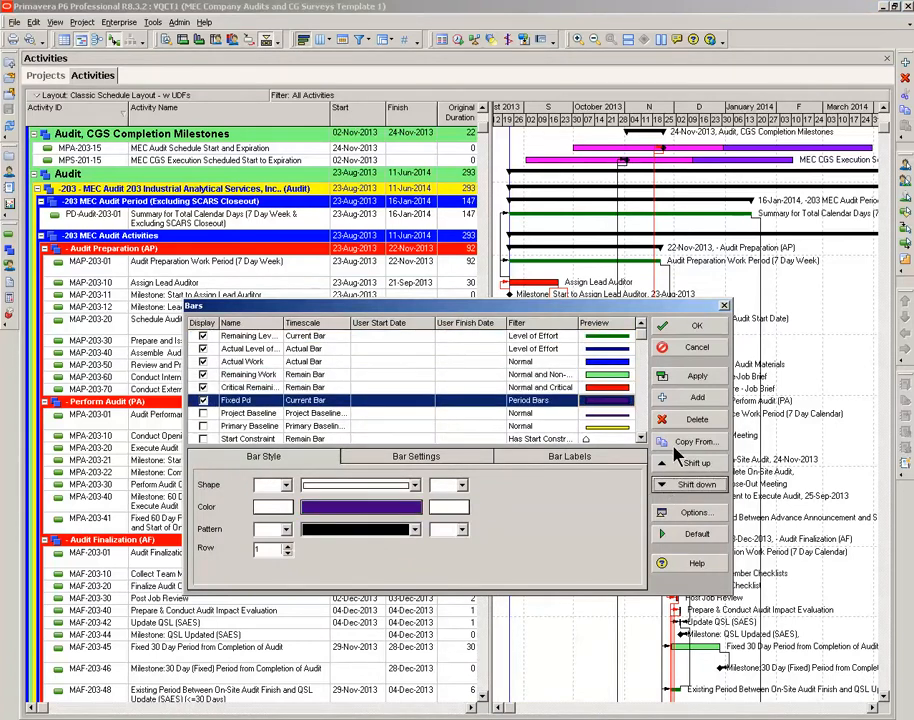
pyautogui.click(697, 325)
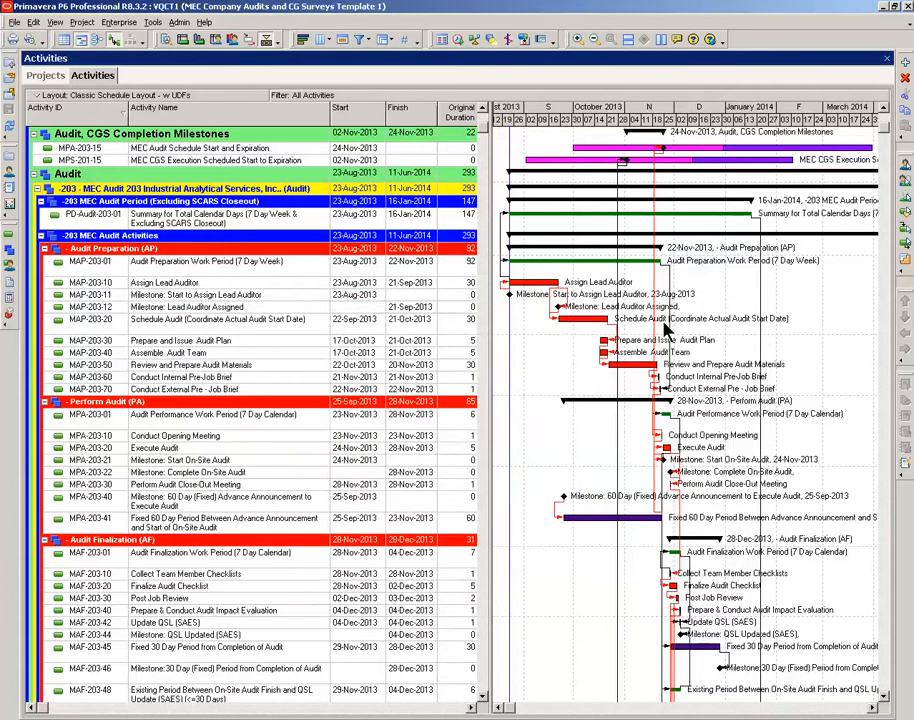